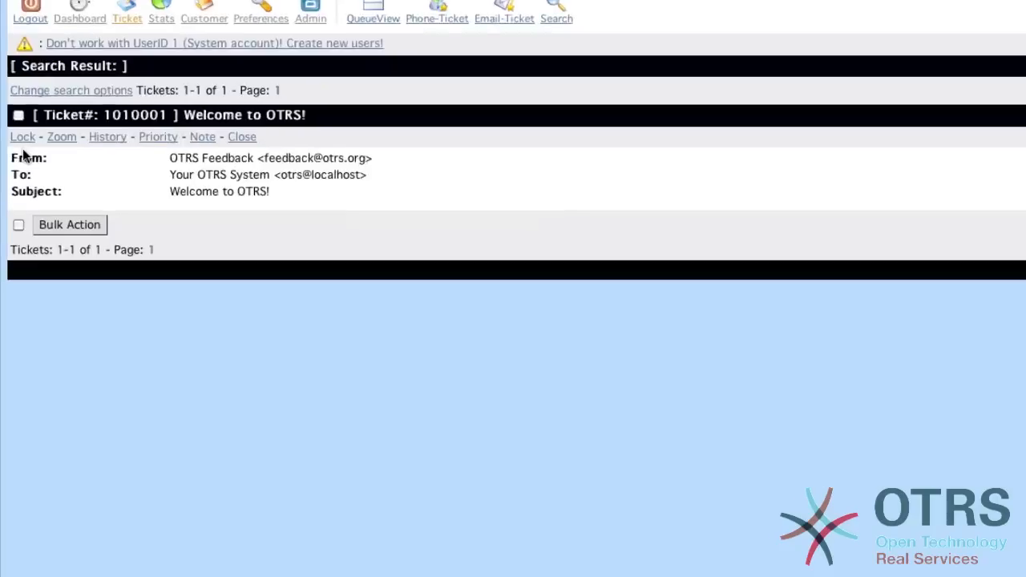
# Step: Mark the second ticket in the search results and scroll through the list
pyautogui.scroll(-3)
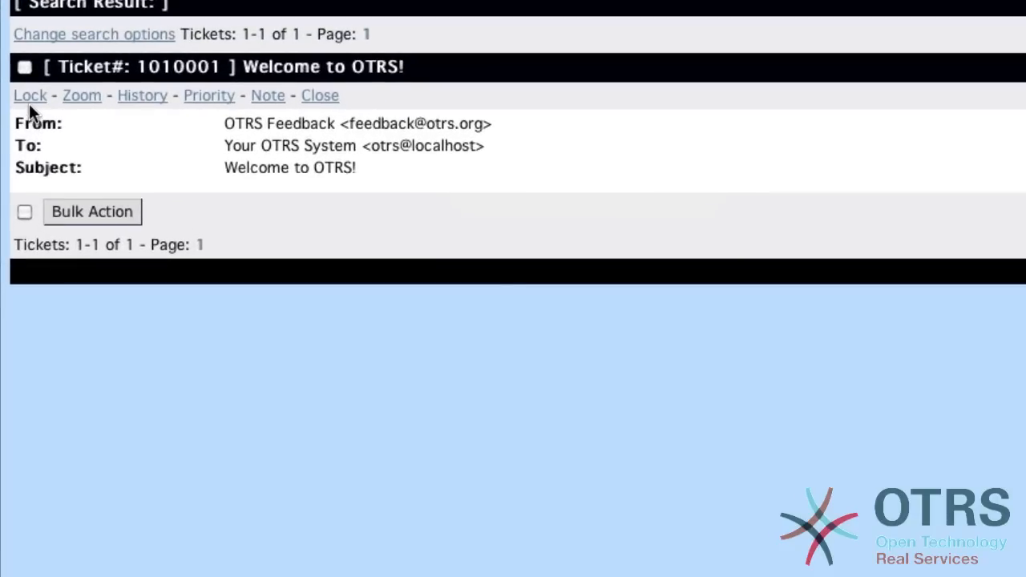
pyautogui.moveTo(76, 112)
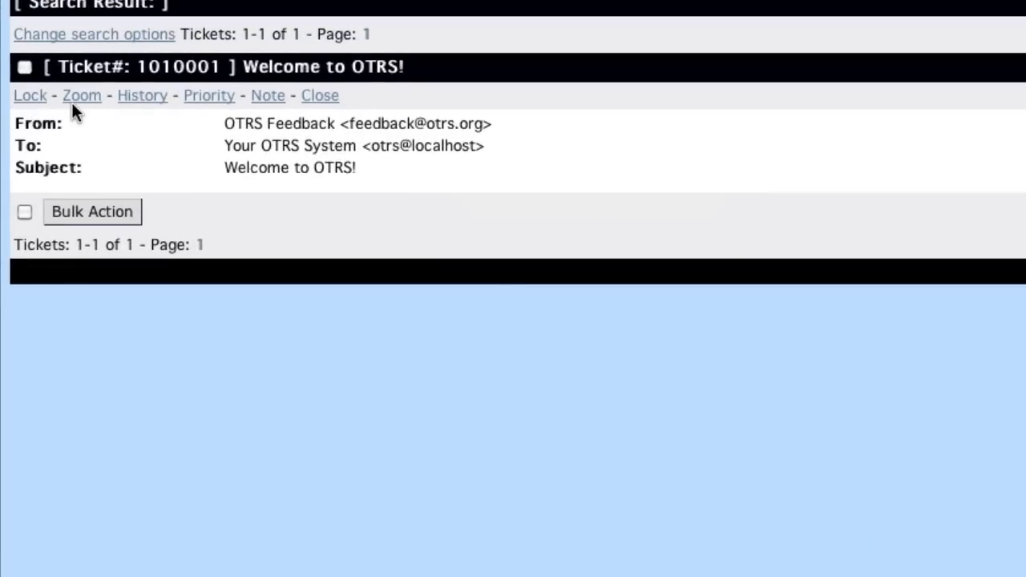
pyautogui.moveTo(269, 96)
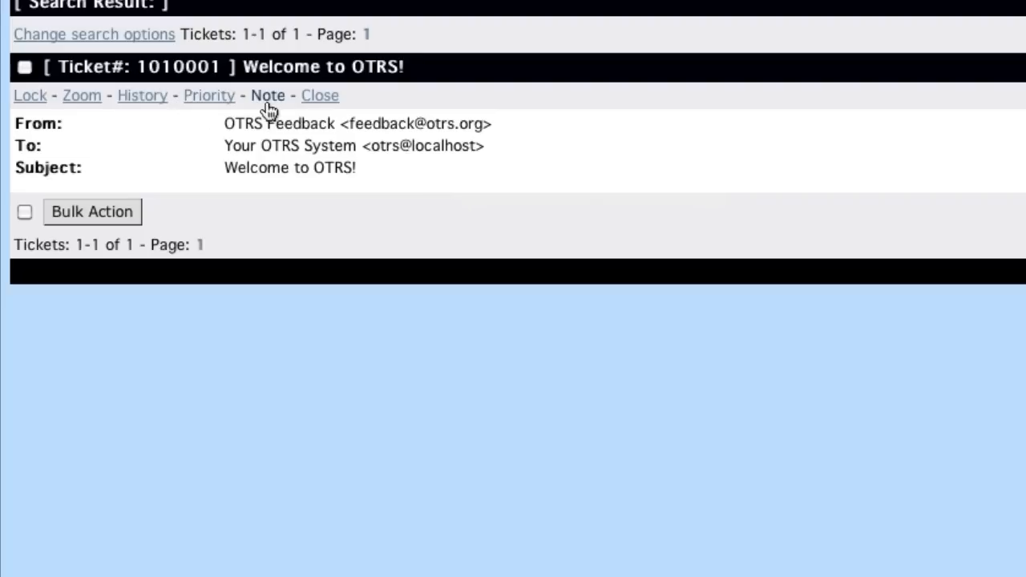
pyautogui.moveTo(340, 110)
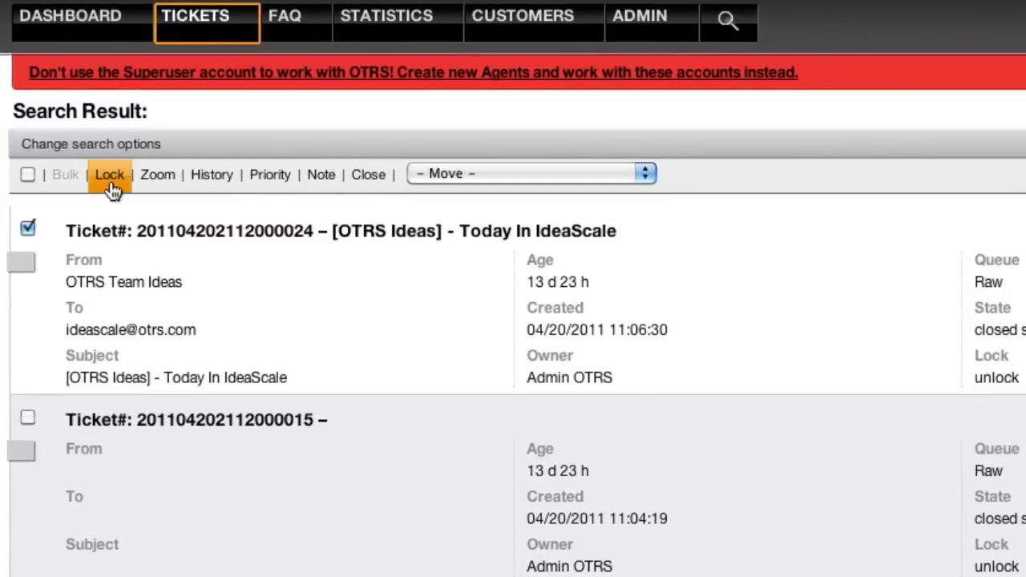
pyautogui.moveTo(368, 174)
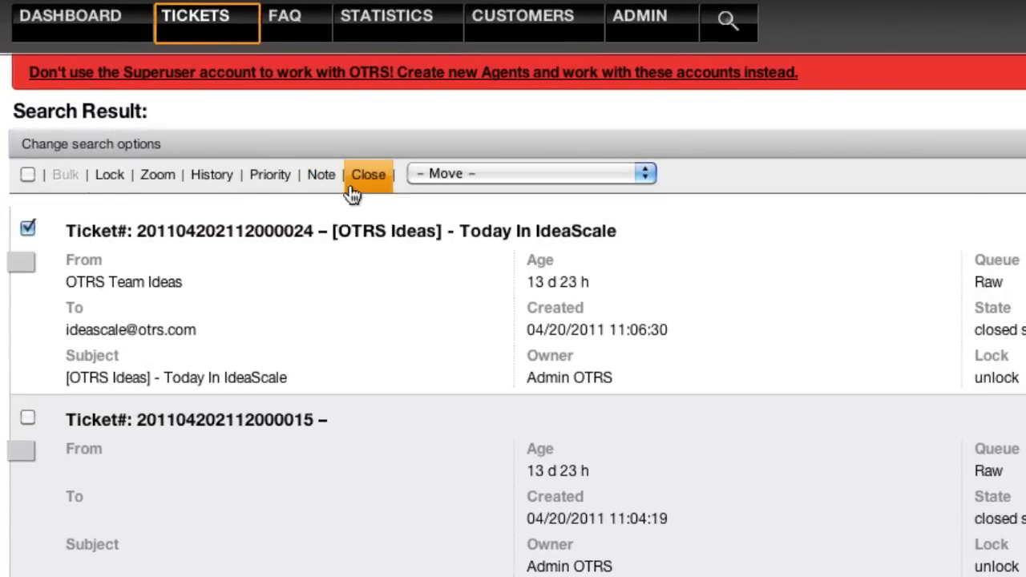
pyautogui.moveTo(368, 174)
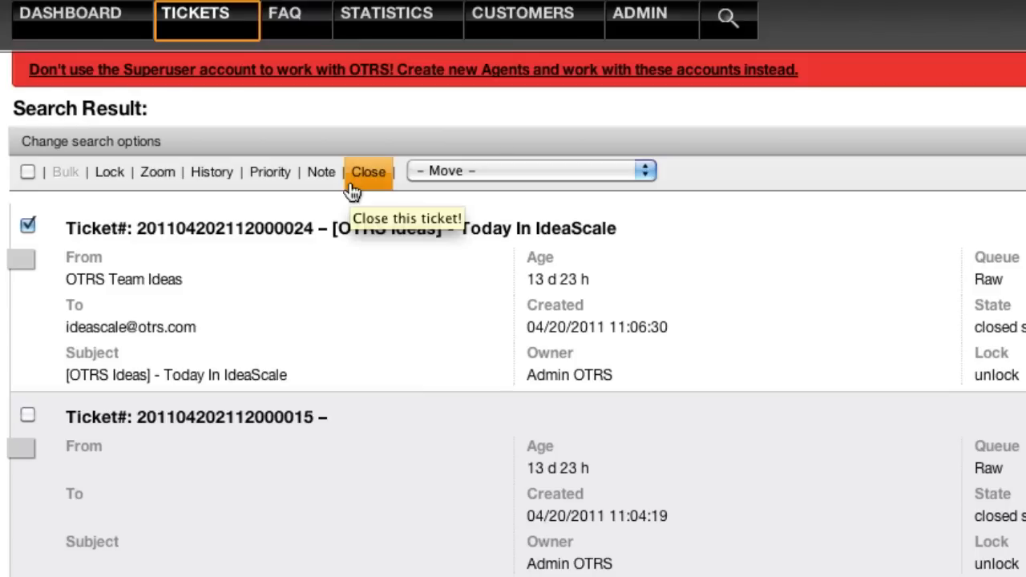
pyautogui.moveTo(55, 221)
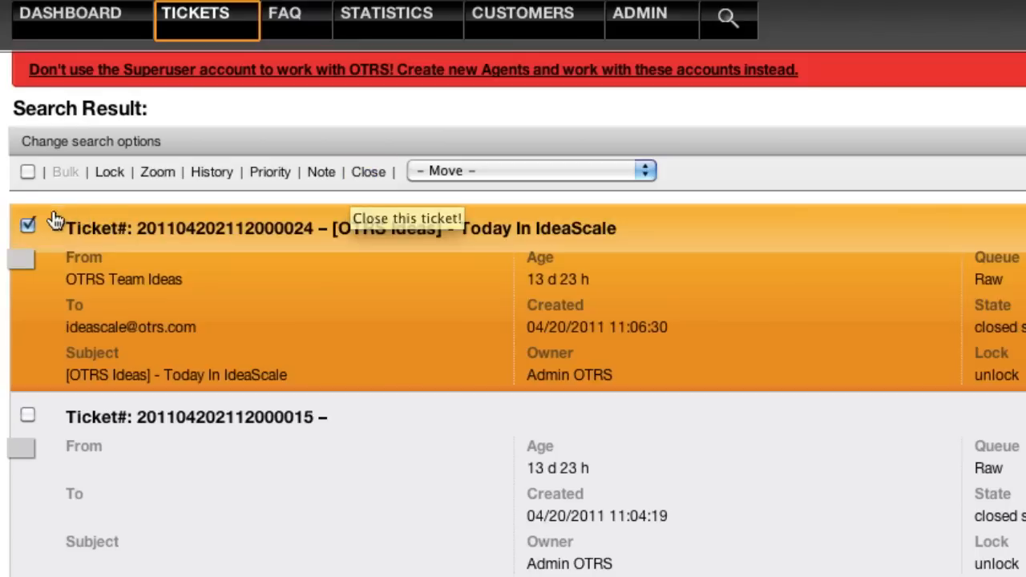
pyautogui.click(27, 417)
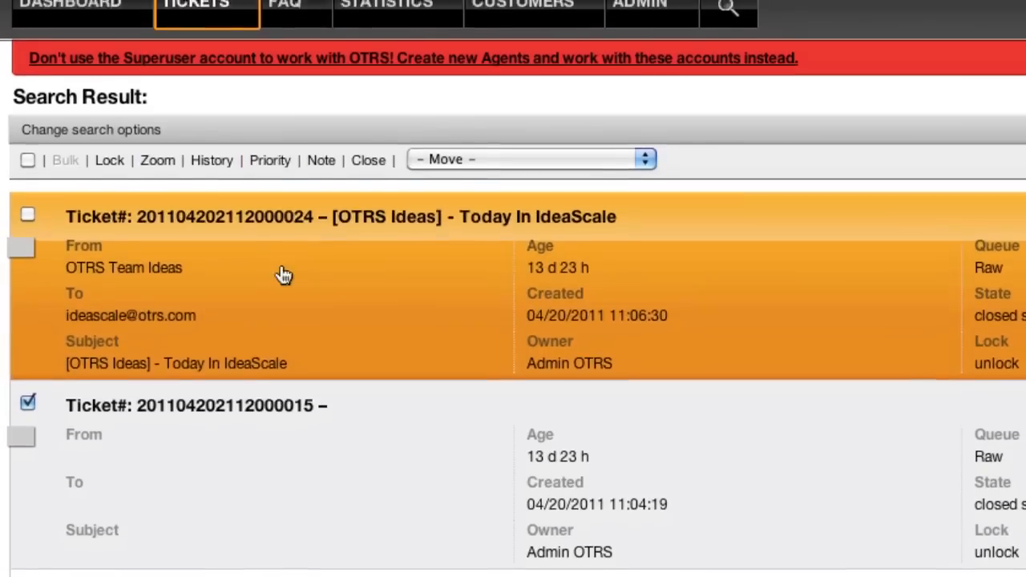
pyautogui.scroll(-3)
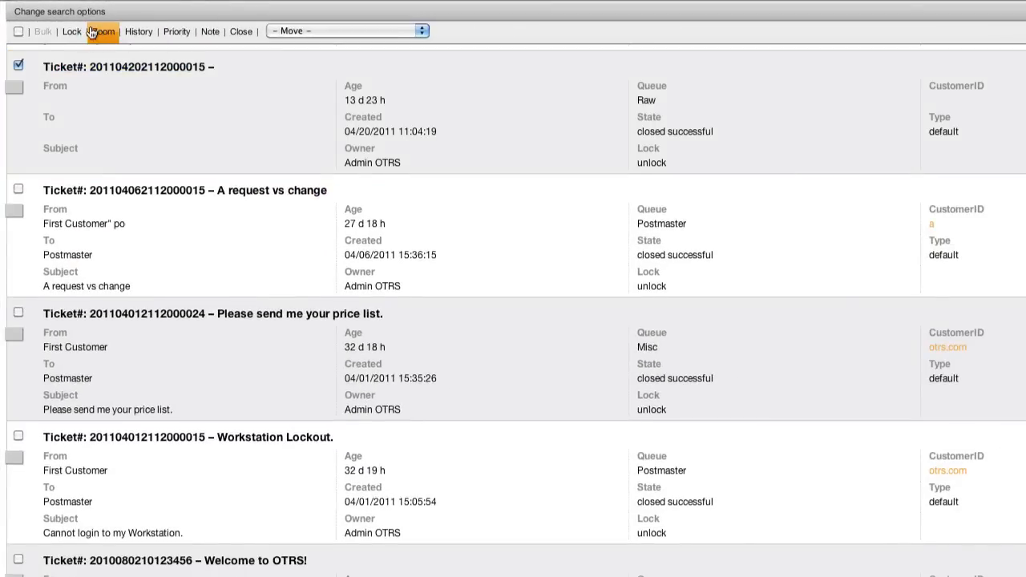
pyautogui.scroll(3)
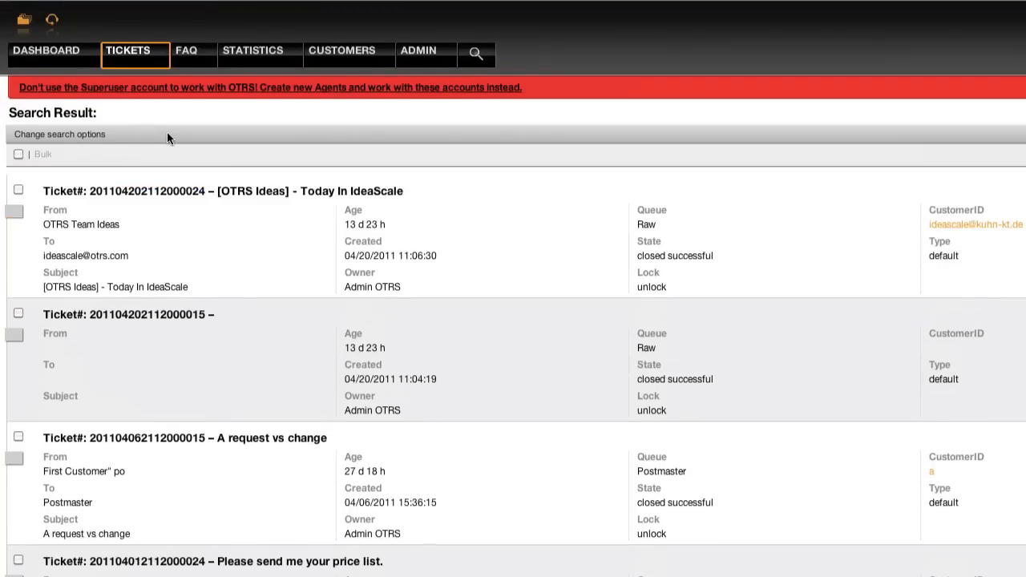
# Step: Go to the Frontend::Agent::TicketOverview settings and scroll to Overview###Medium TicketActionsPerTicket
pyautogui.click(416, 50)
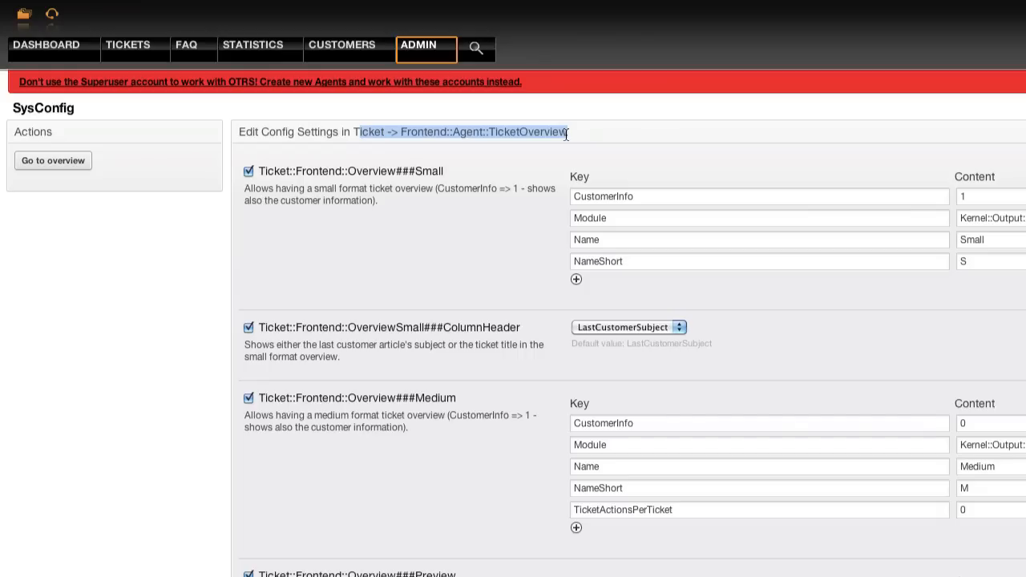
pyautogui.moveTo(501, 212)
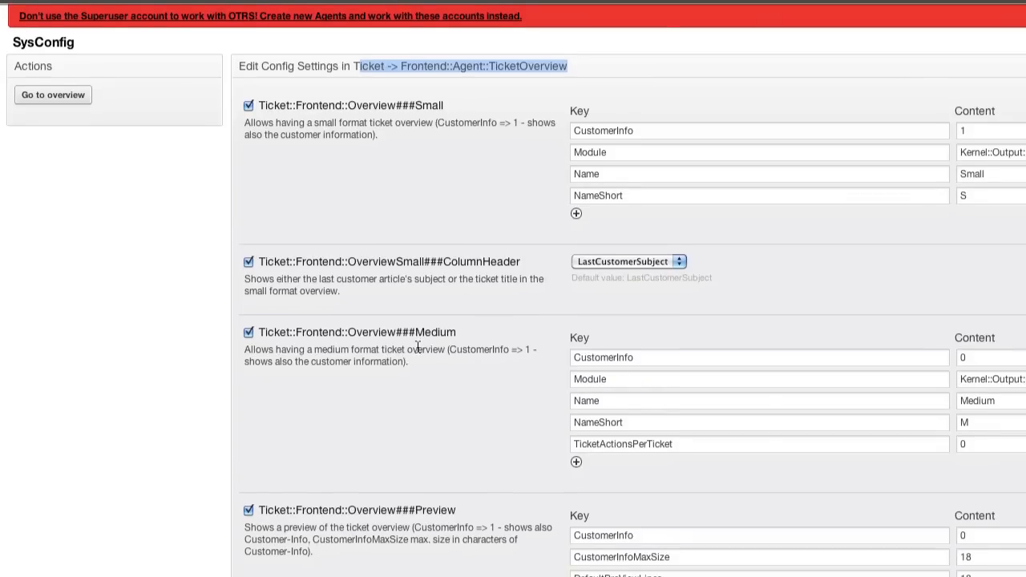
pyautogui.scroll(3)
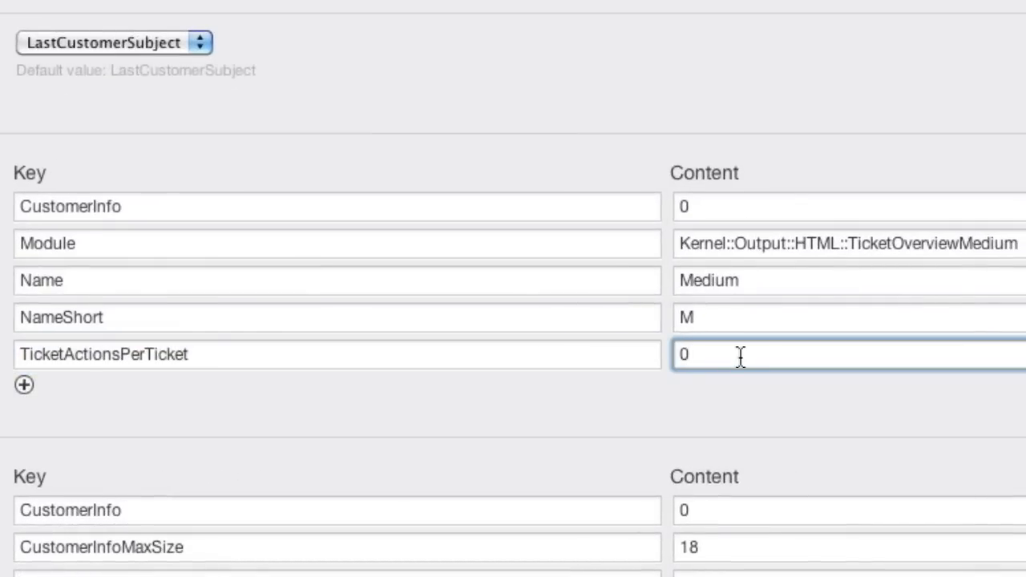
pyautogui.scroll(-3)
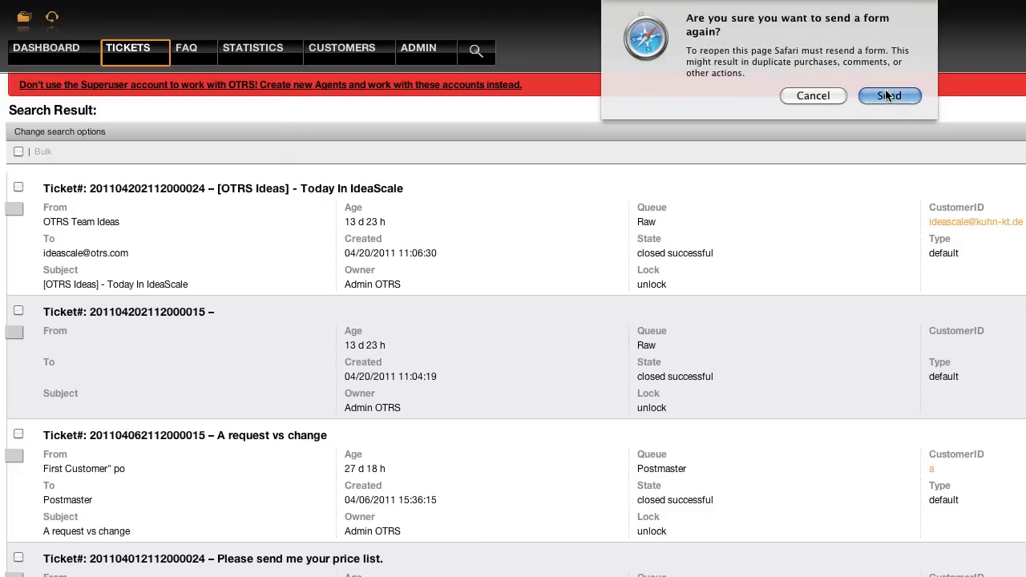
# Step: Confirm resending the form so the search results reload with per-ticket actions
pyautogui.click(889, 95)
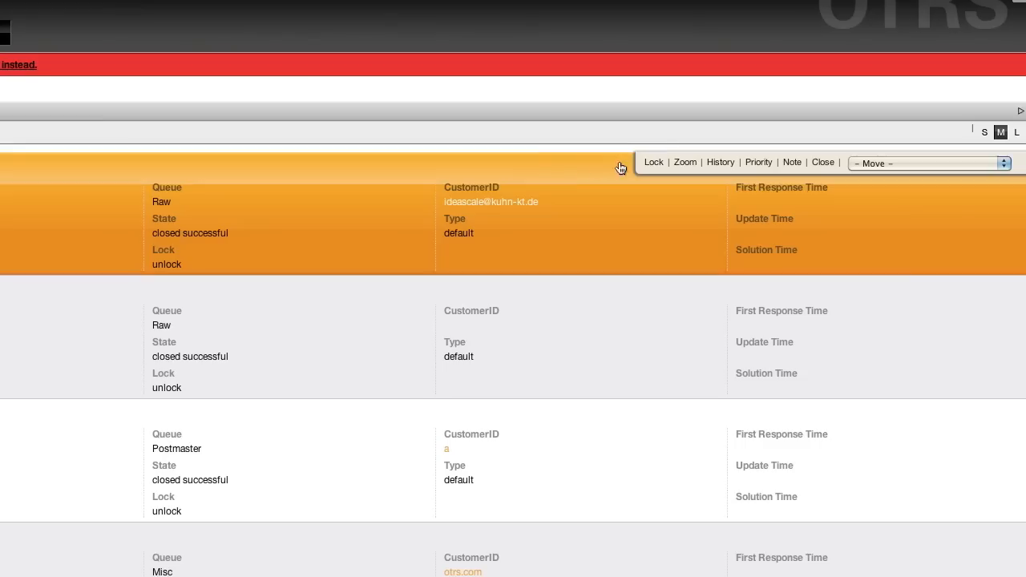
pyautogui.moveTo(822, 162)
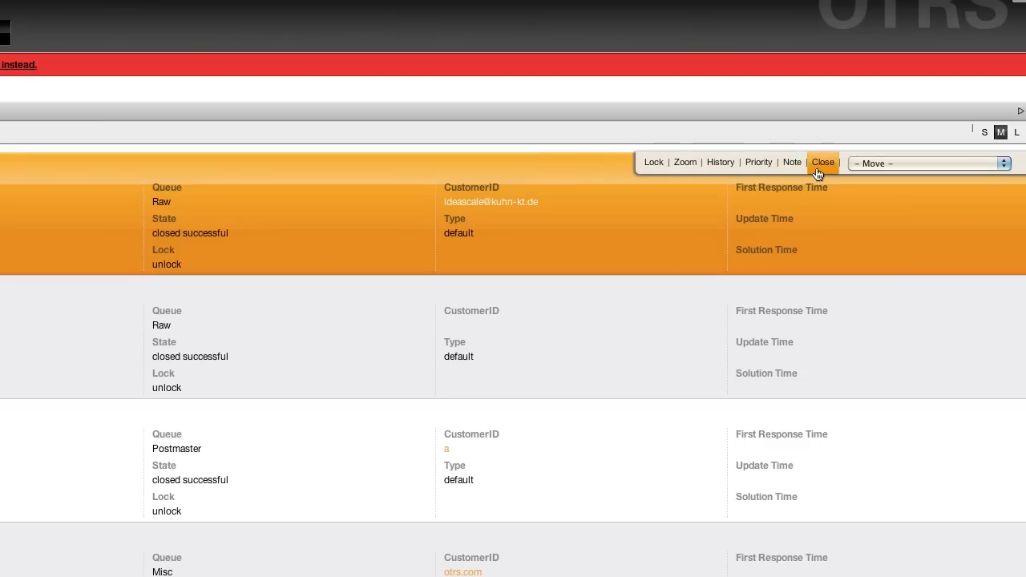